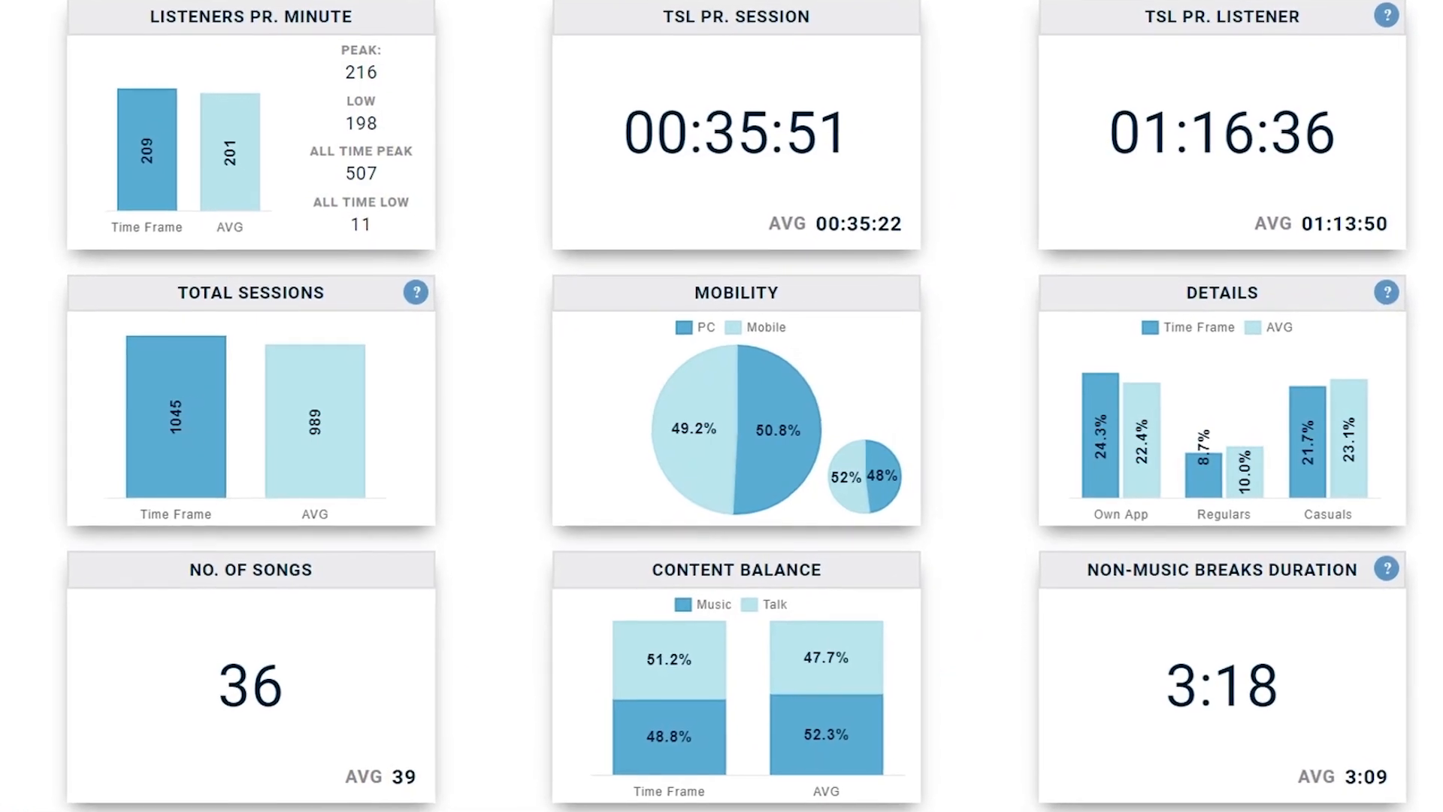
scroll(down, 3)
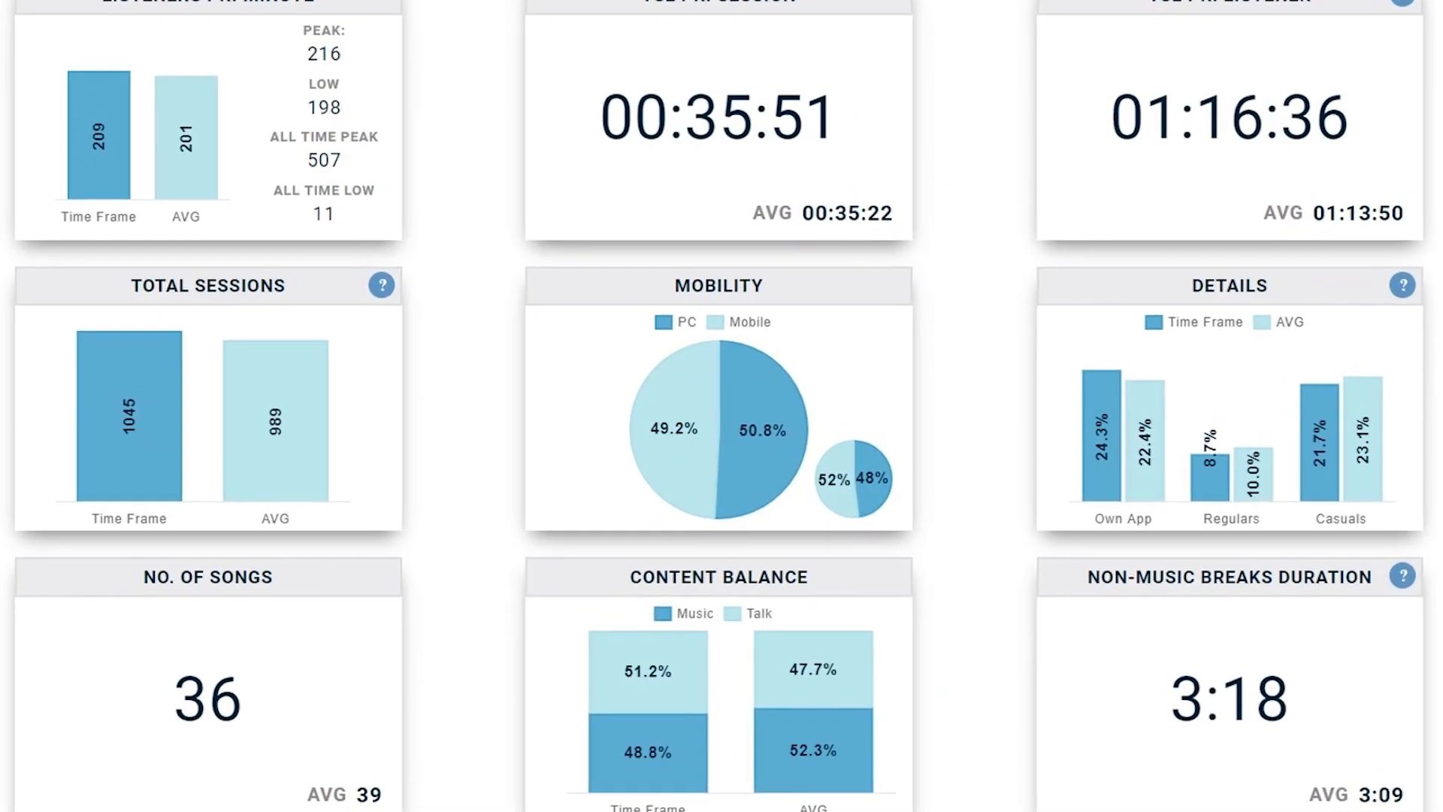